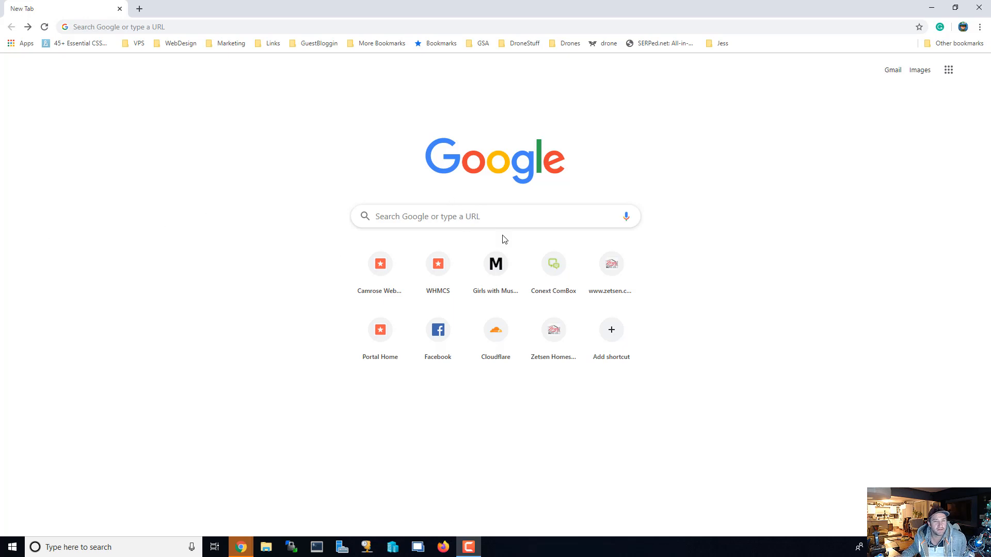
- Search Google for 'microsoft rsat' from the Chrome search box
click(470, 215)
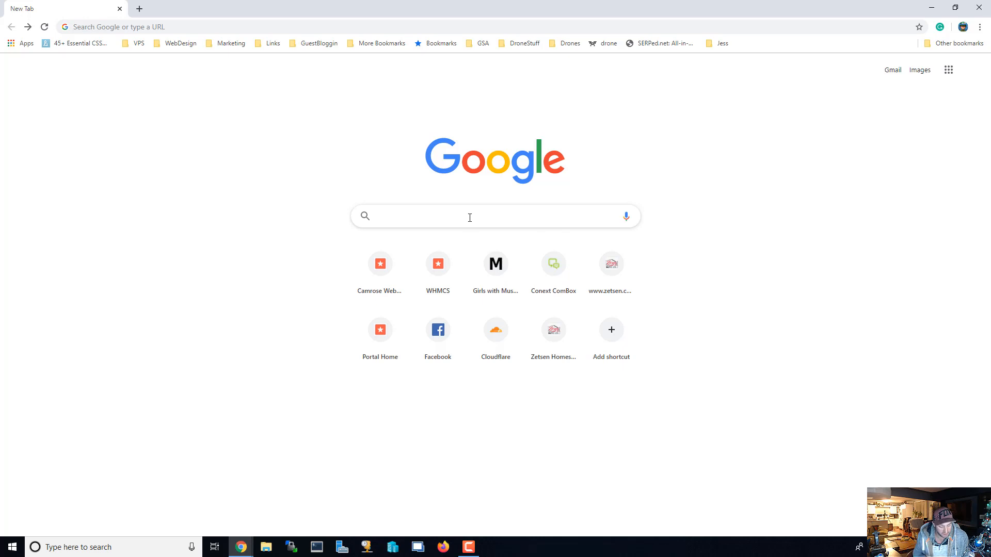
text(D)
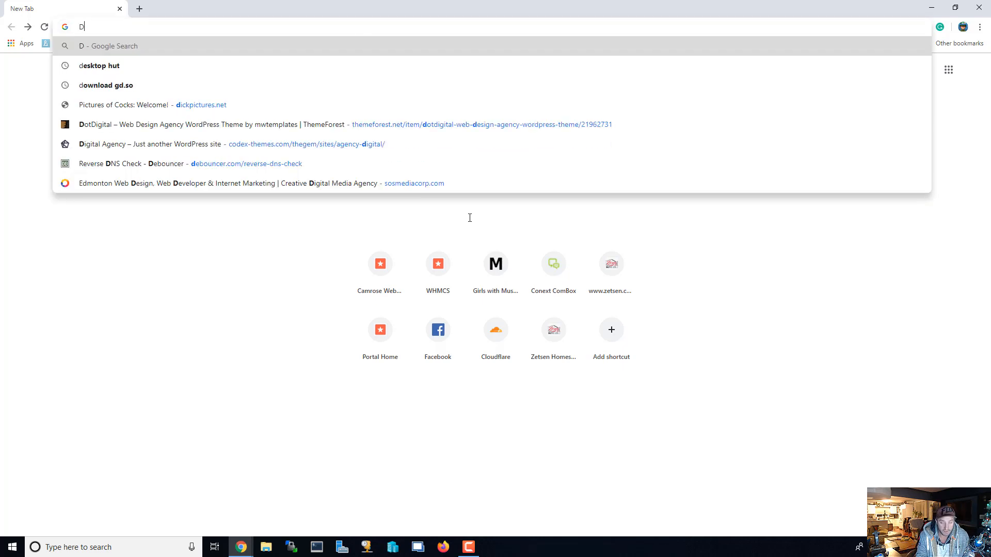
text(Mi)
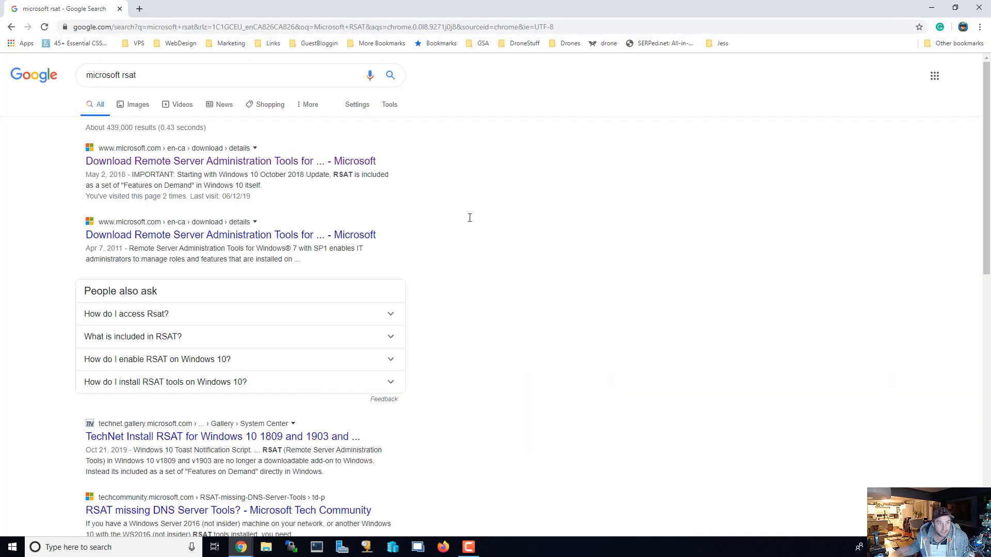
mouse_move(220, 172)
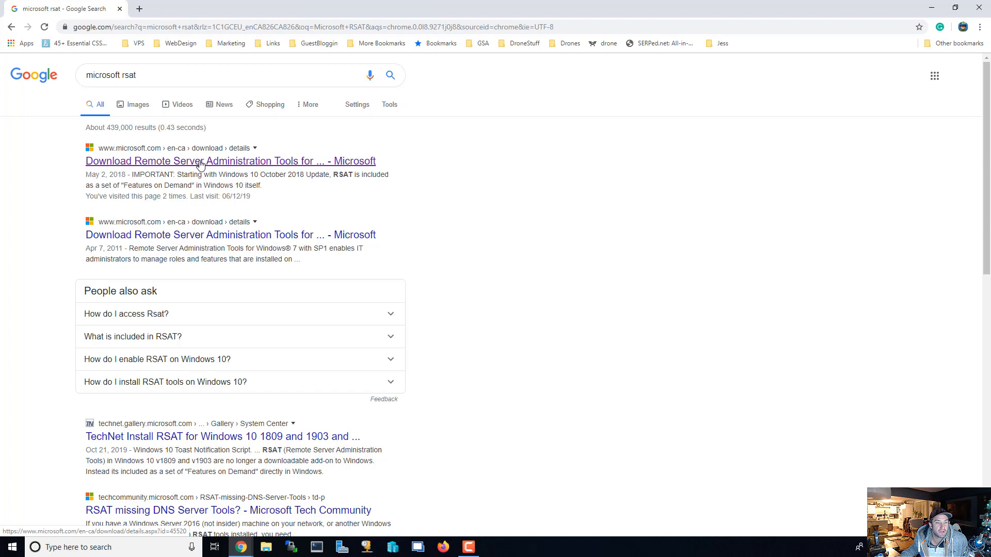
mouse_move(264, 164)
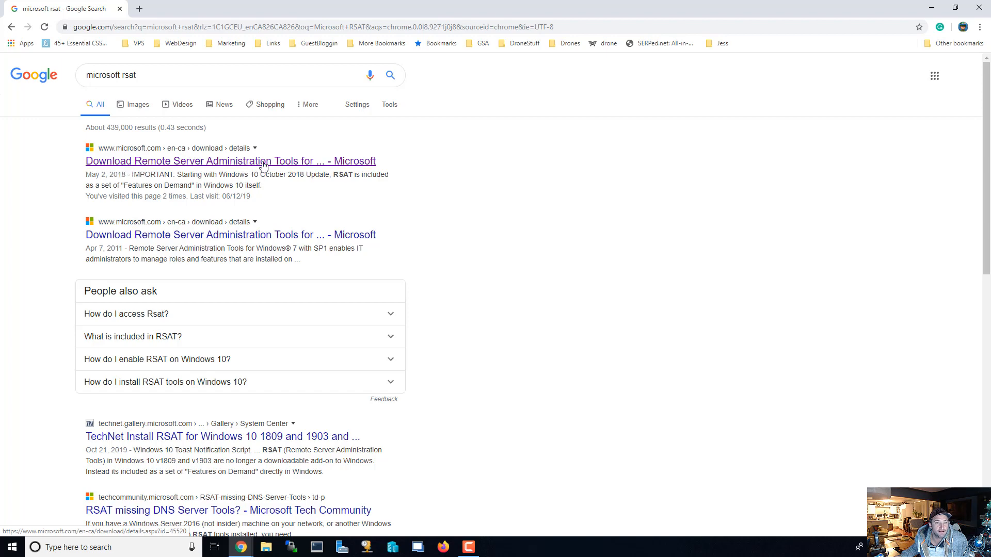
- From the RSAT download page, choose WindowsTH-RSAT_WS_1803-x64.msu and start its download
click(229, 161)
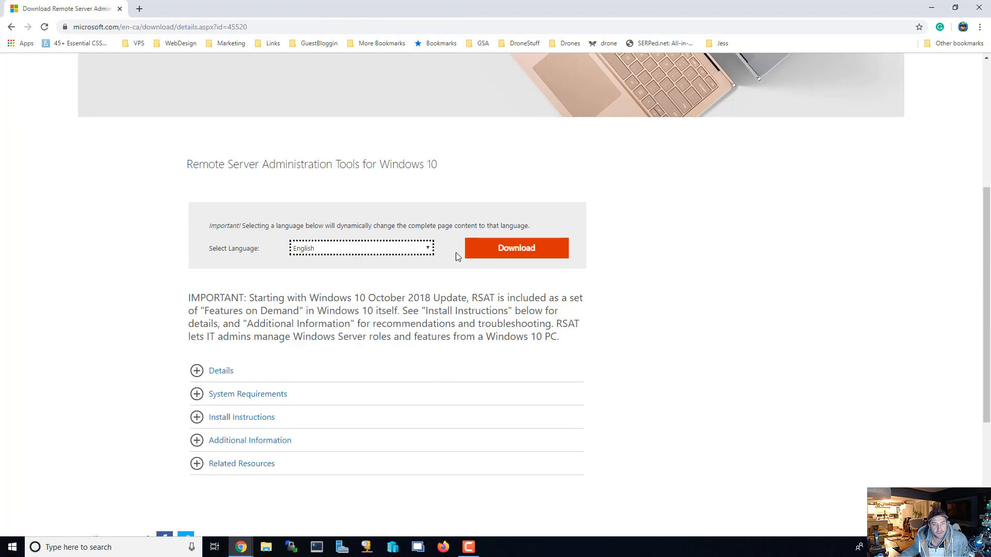
click(516, 248)
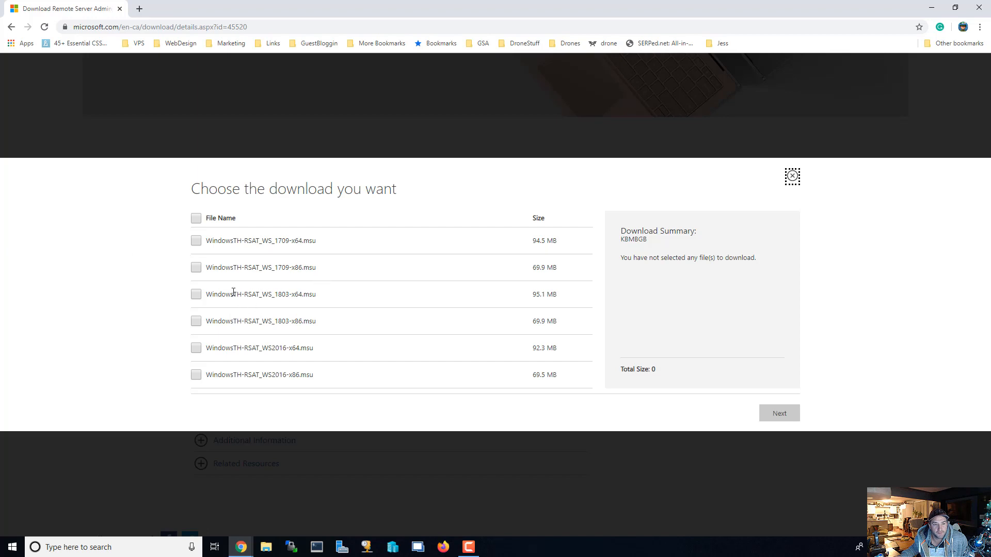
mouse_move(220, 289)
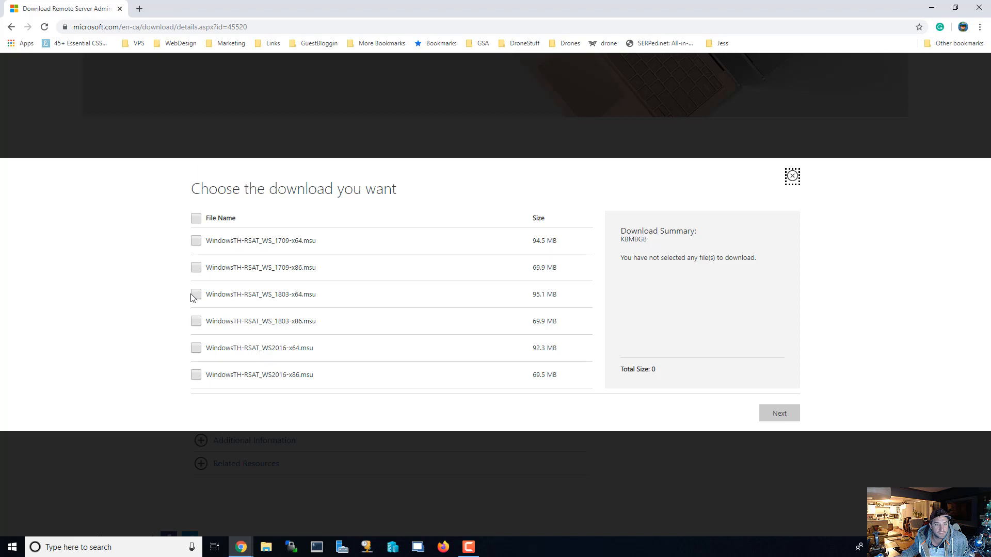
click(196, 295)
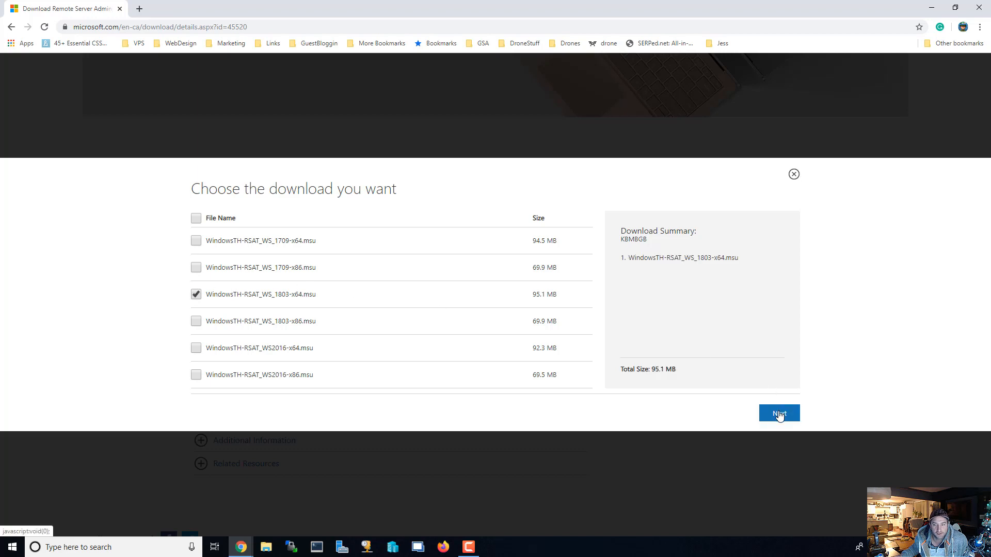
click(778, 413)
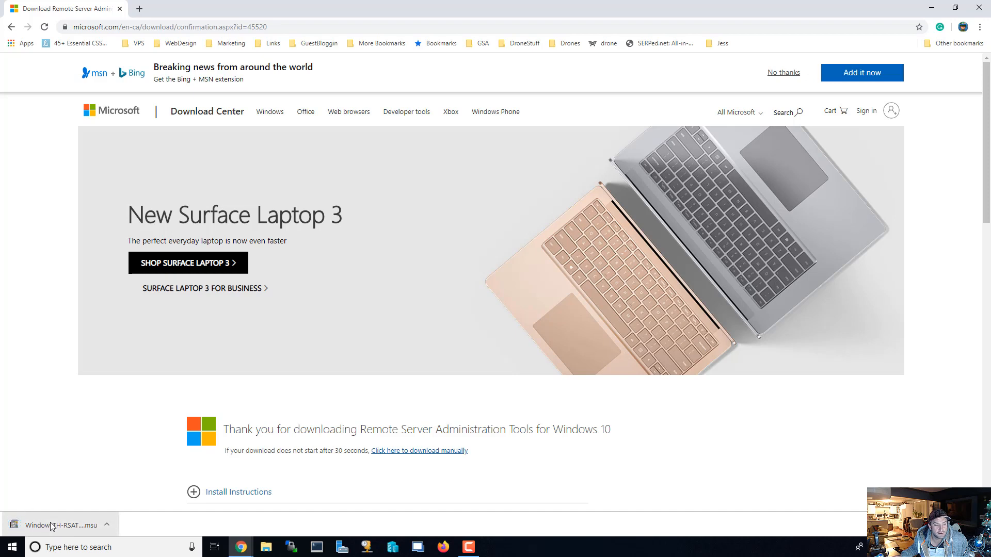
- Run the downloaded .msu, accept the license and install KB2693643, then close the installer
click(57, 526)
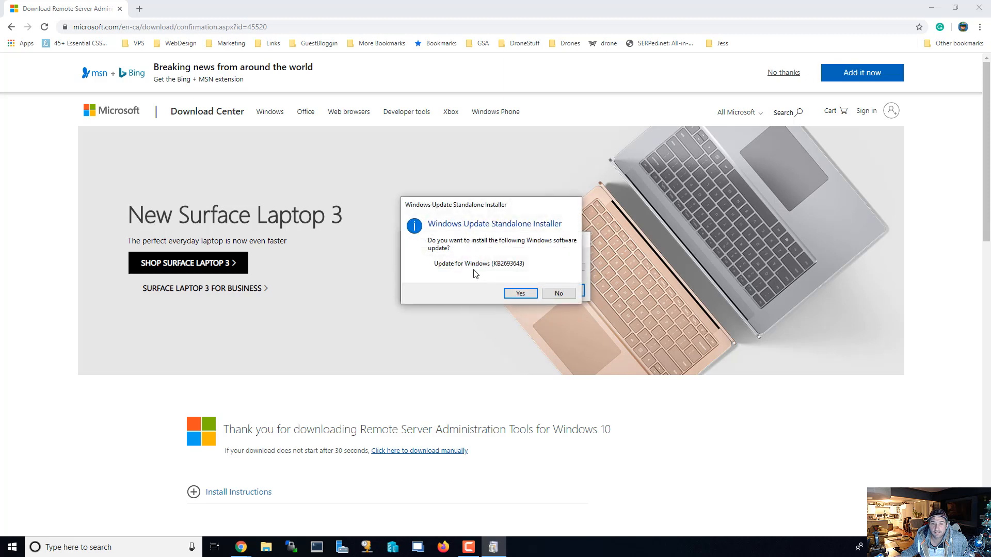
click(519, 292)
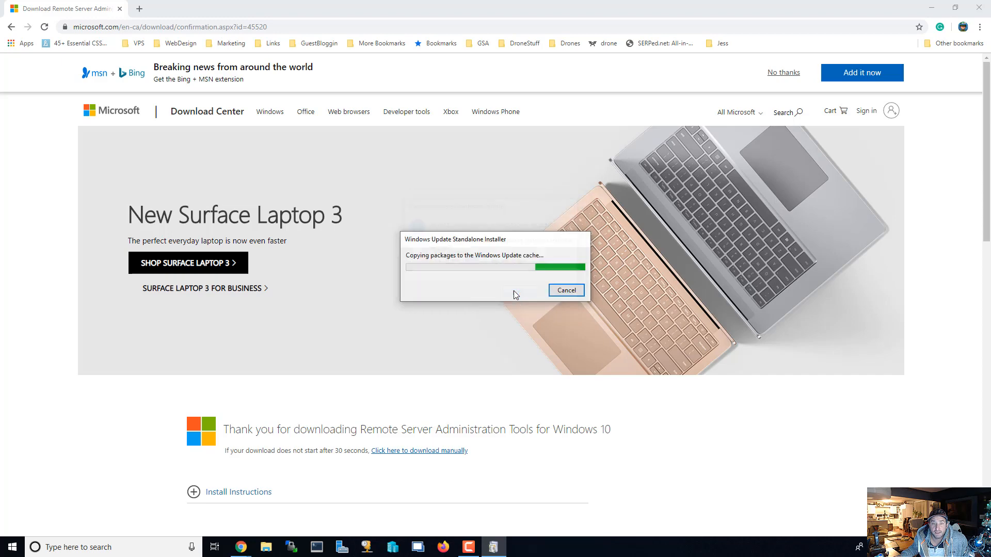
click(564, 290)
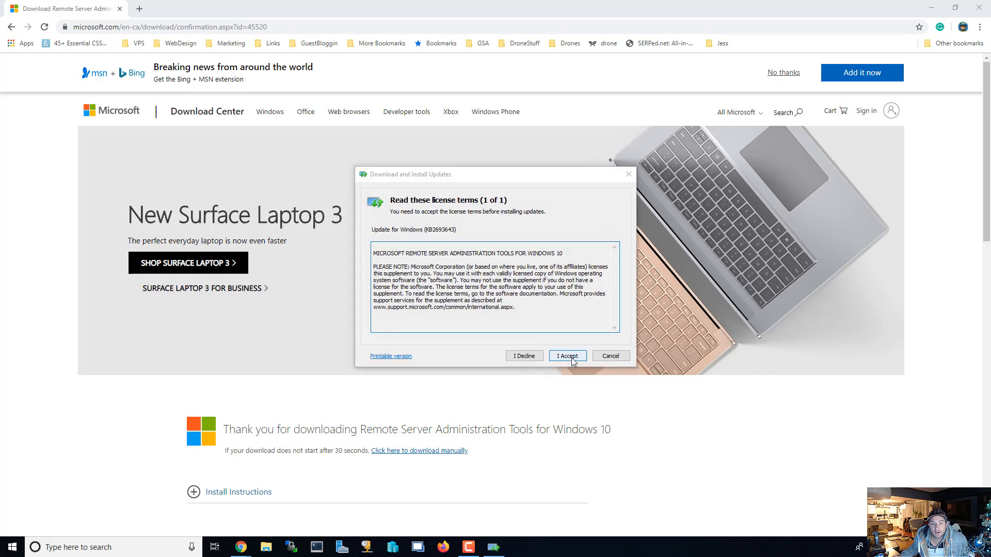
click(566, 355)
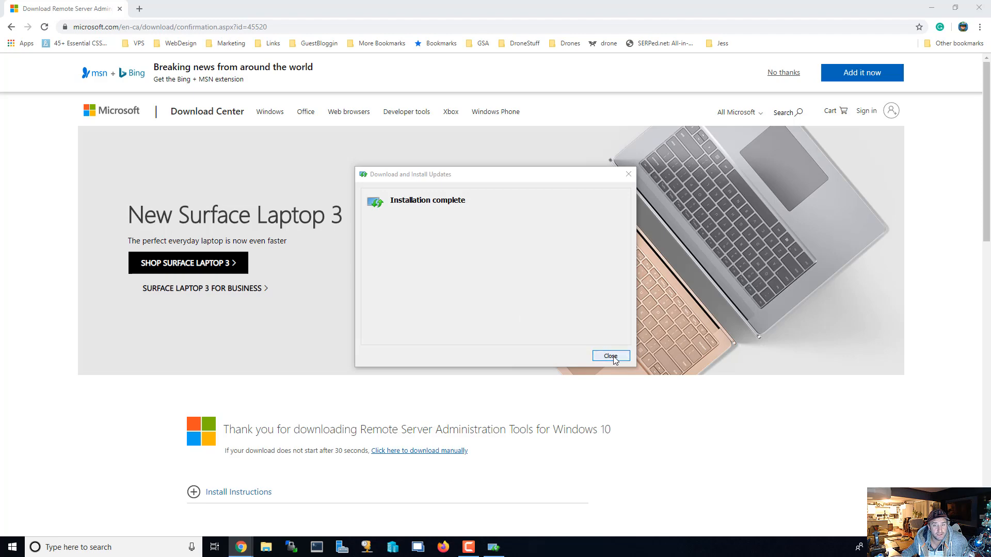
click(610, 356)
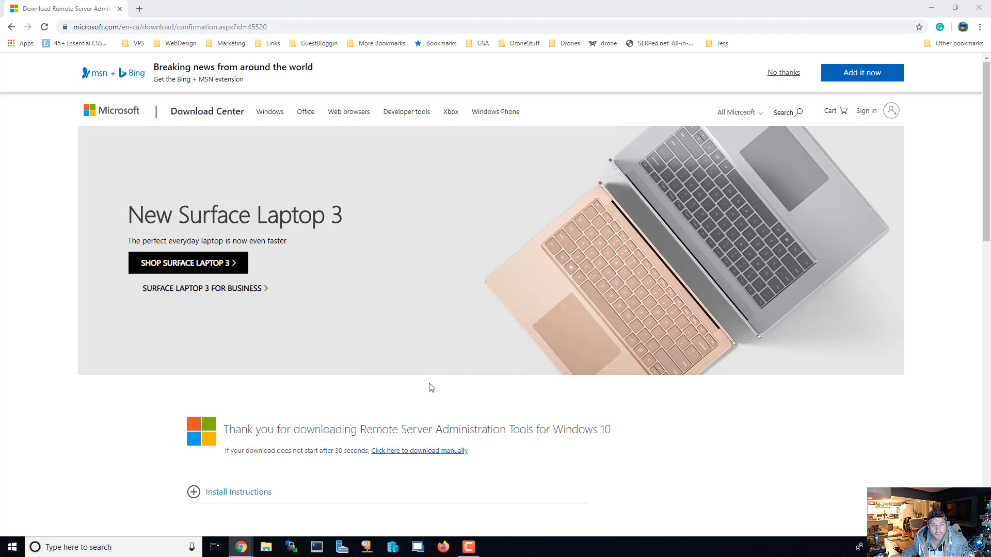
- Search the Start menu for dhcp, dns and winRAR to confirm the tools are installed
click(12, 547)
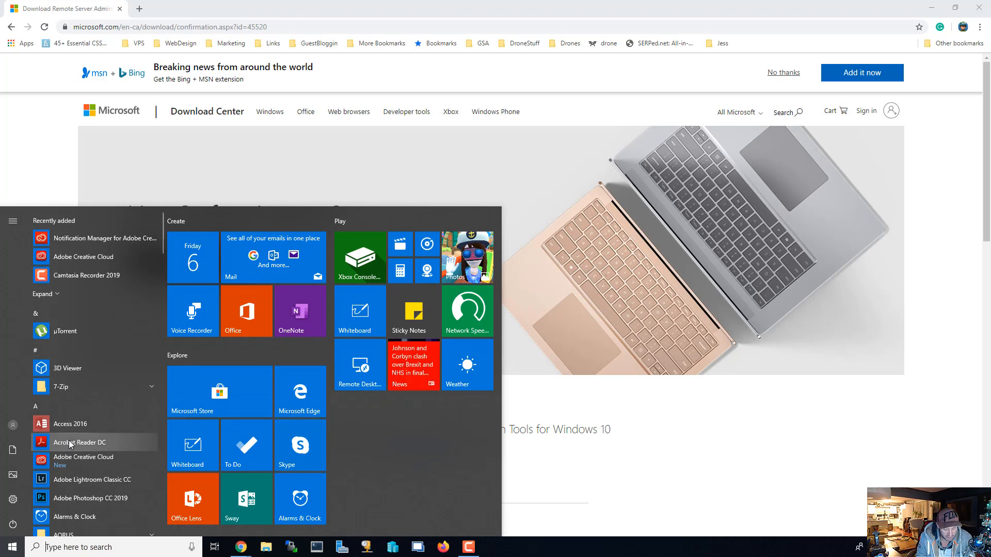
text(dhcp)
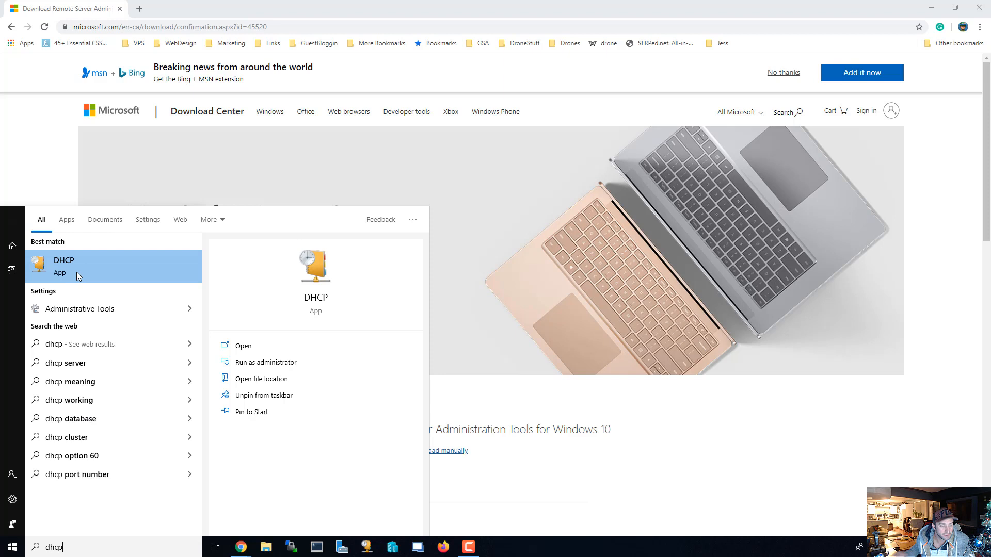
text(dns)
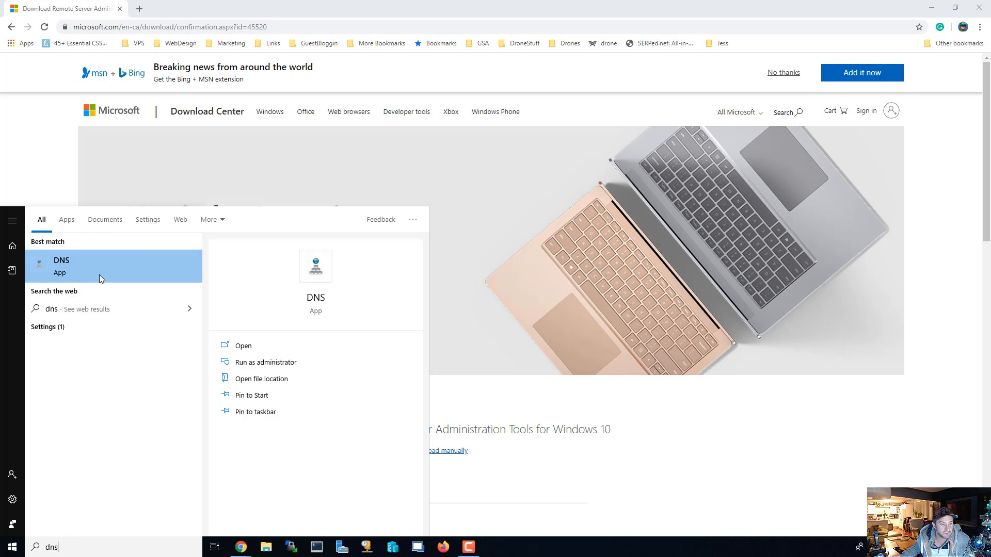
text(winRAR)
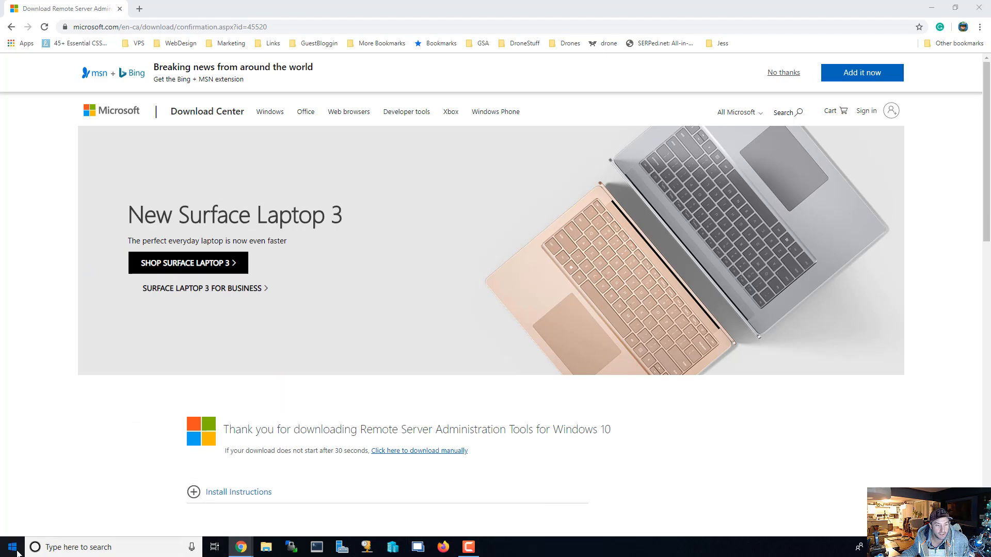
- Search the Start menu for 'window' and launch Windows Admin Center from its right-click menu
click(9, 547)
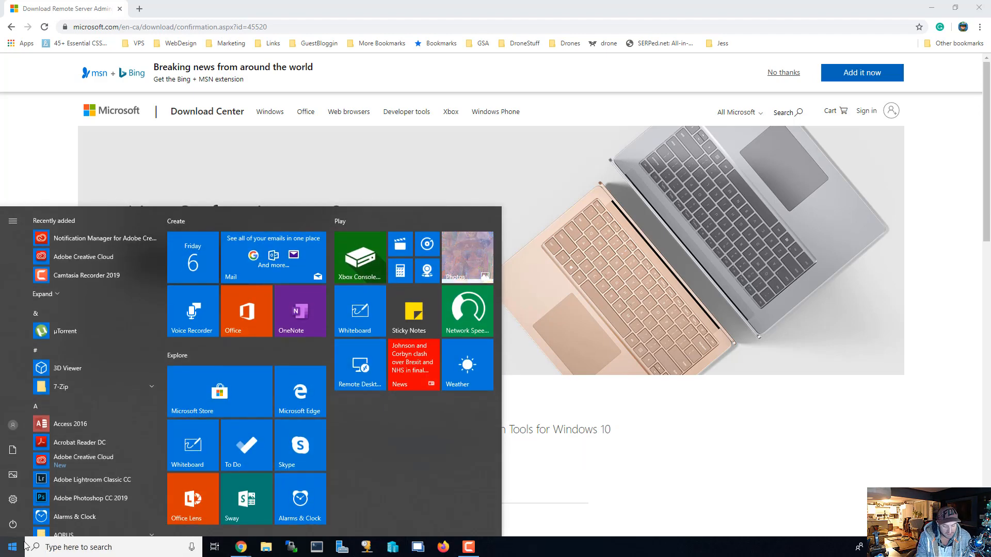
text(window)
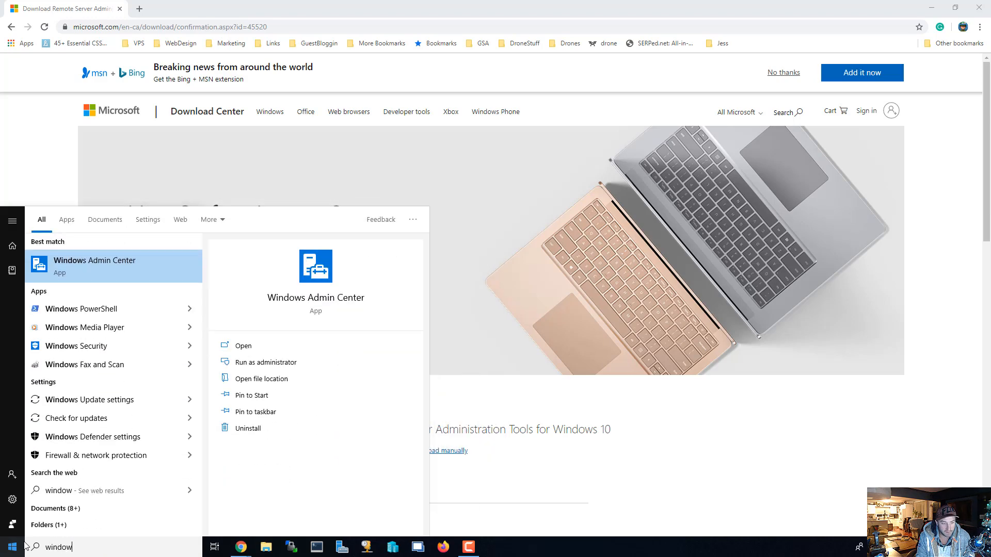
right_click(95, 265)
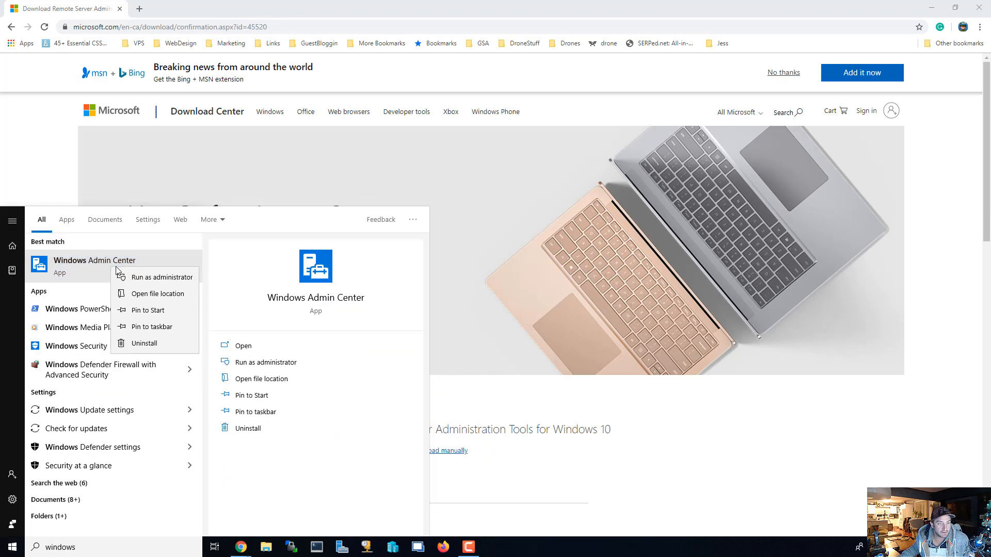
click(148, 327)
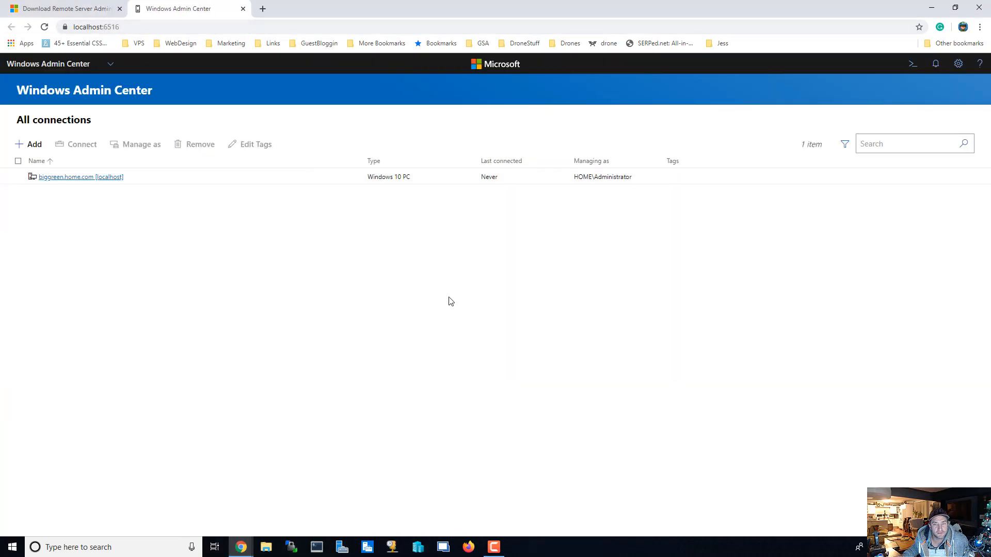
mouse_move(276, 234)
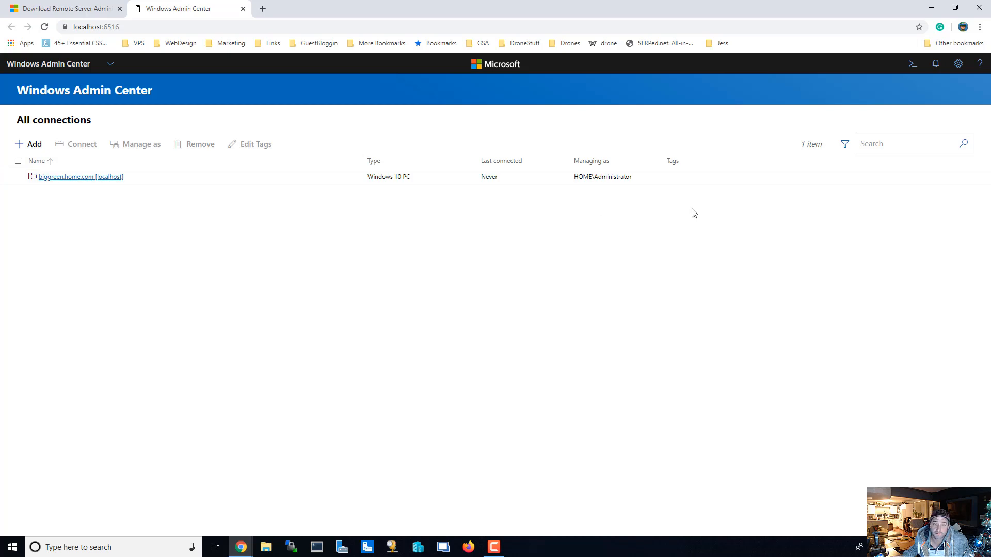
mouse_move(93, 182)
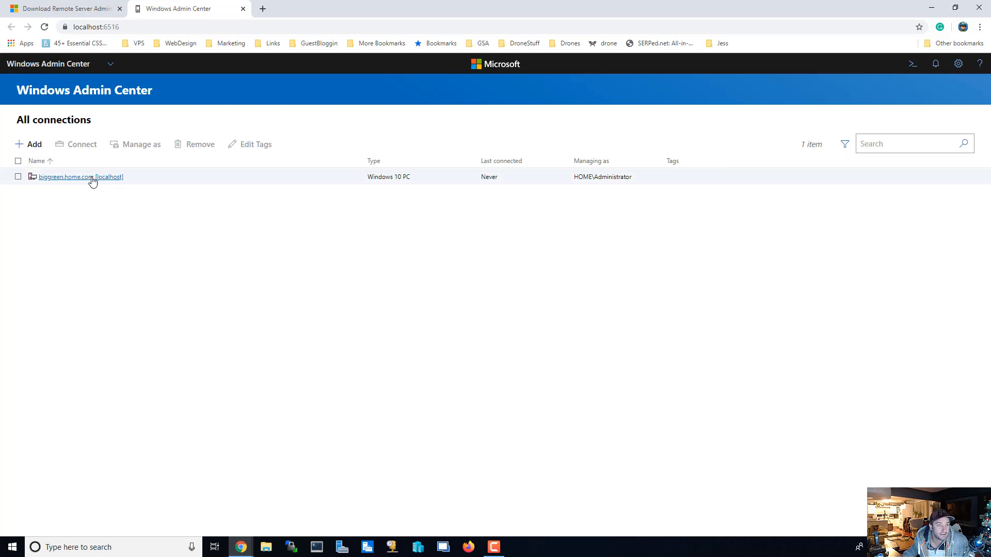
mouse_move(72, 176)
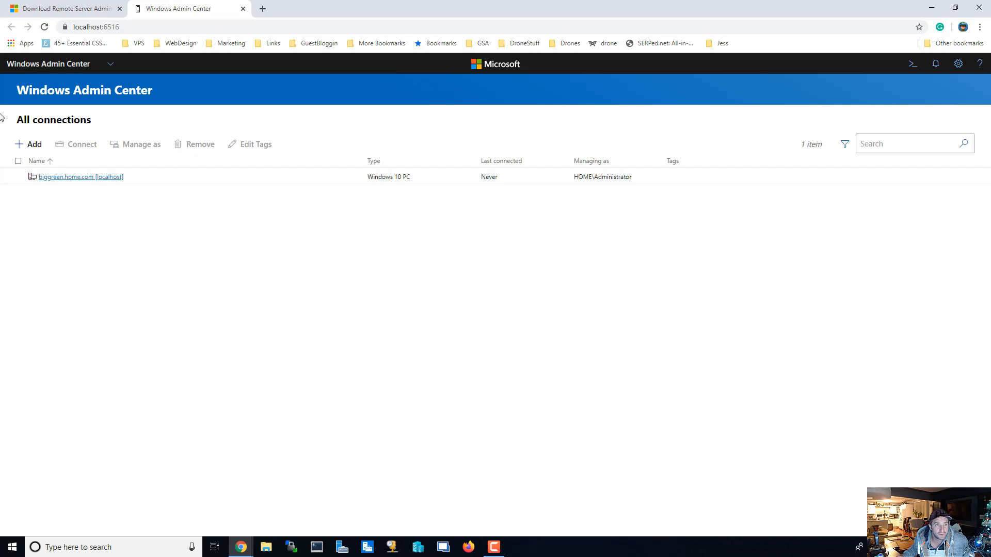
- Start adding a new server connection from the All connections page
click(29, 144)
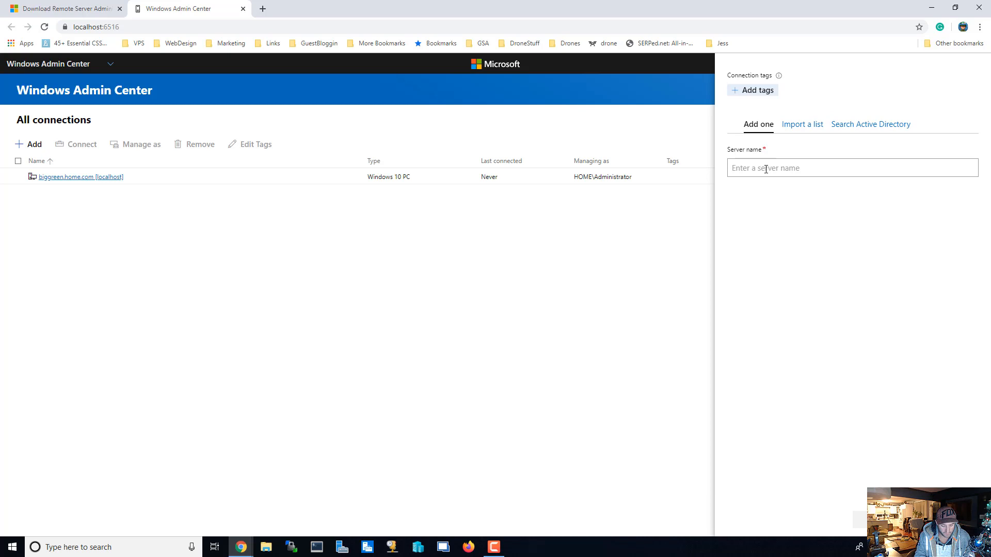
- Add homeserver1 as a Windows Server connection and begin entering homeserver2
text(homeserver1)
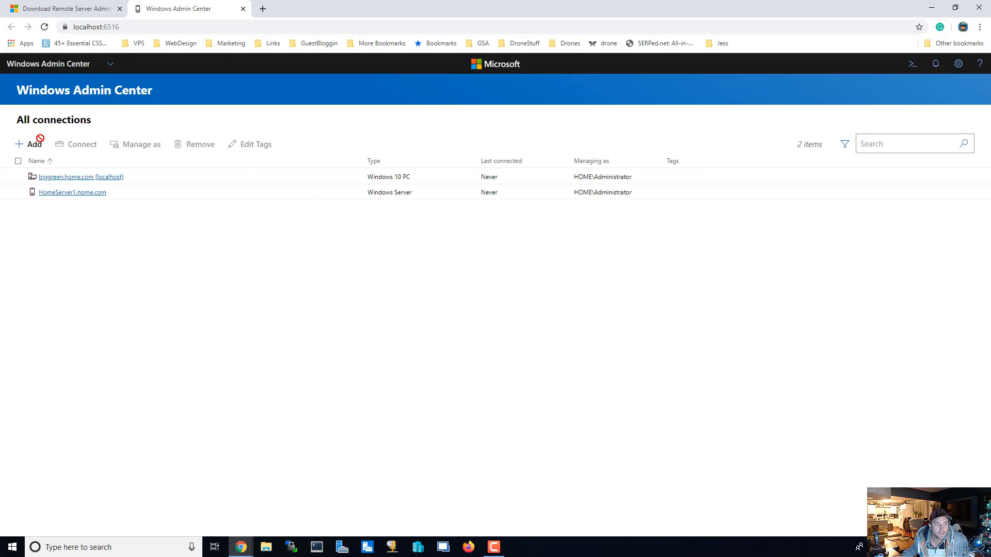
click(255, 144)
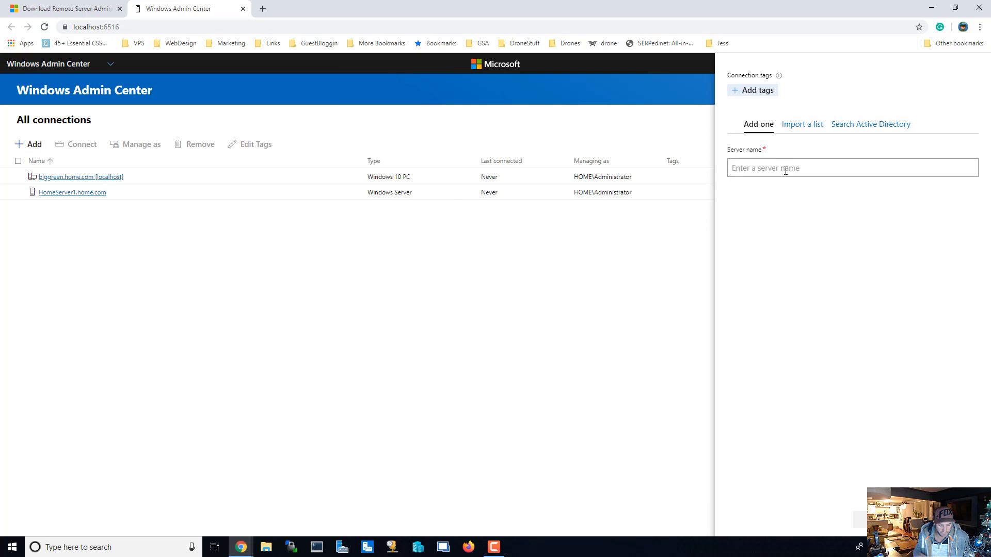
text(homs)
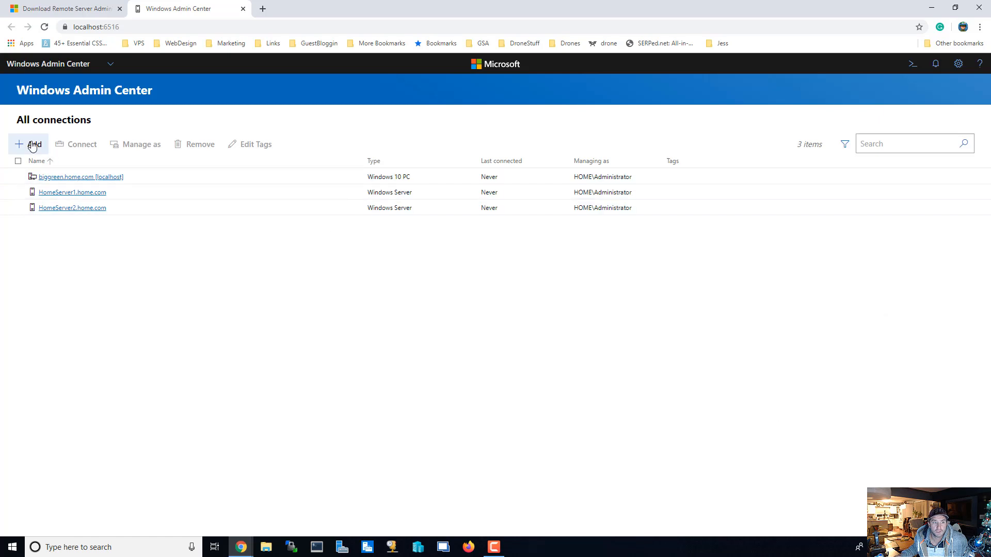
- Add DC01 as a Windows Server connection and reopen the resource chooser
click(29, 144)
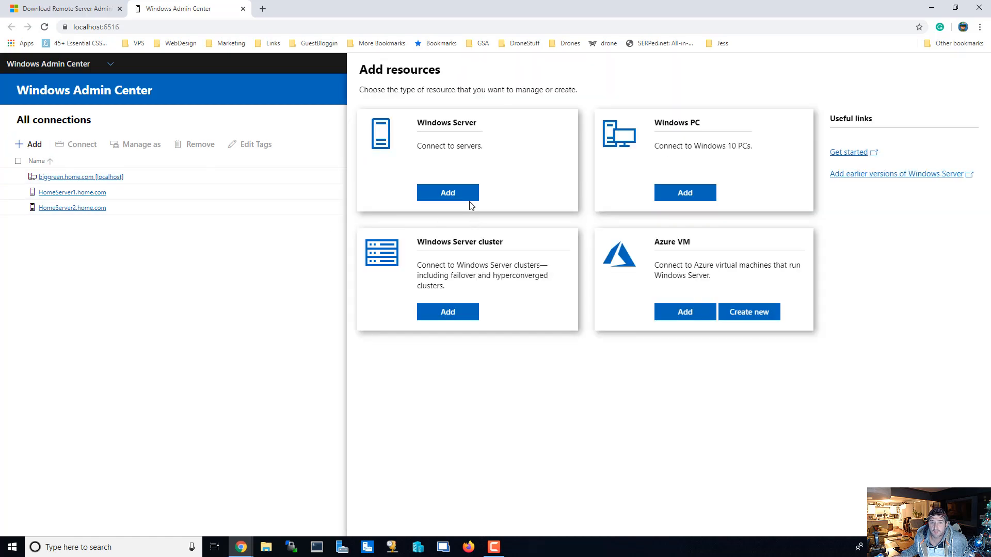
click(447, 193)
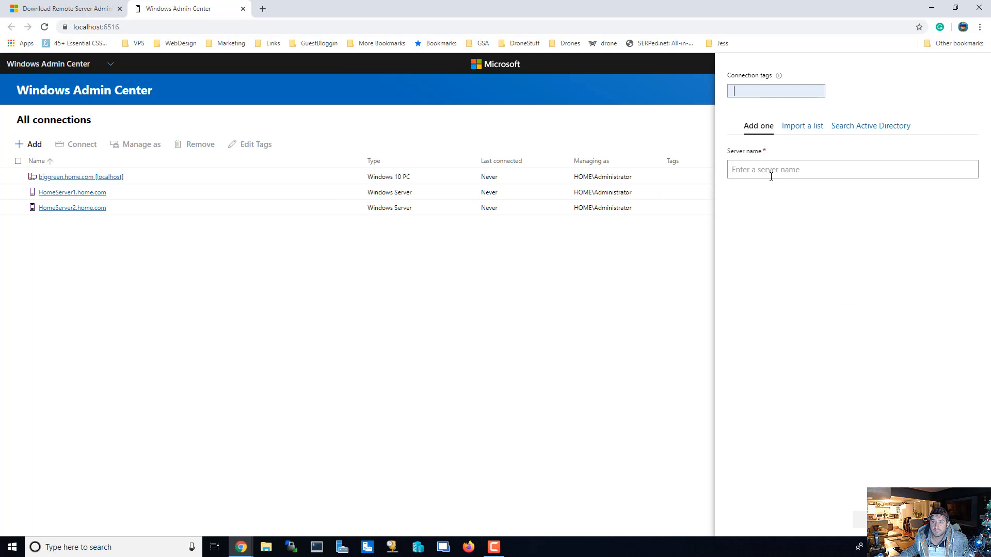
text(DC)
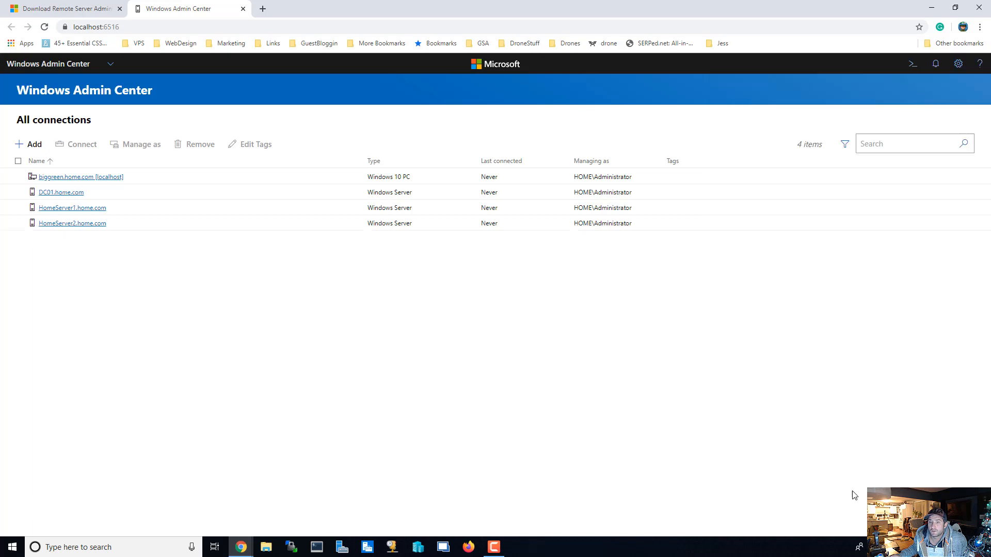
click(29, 144)
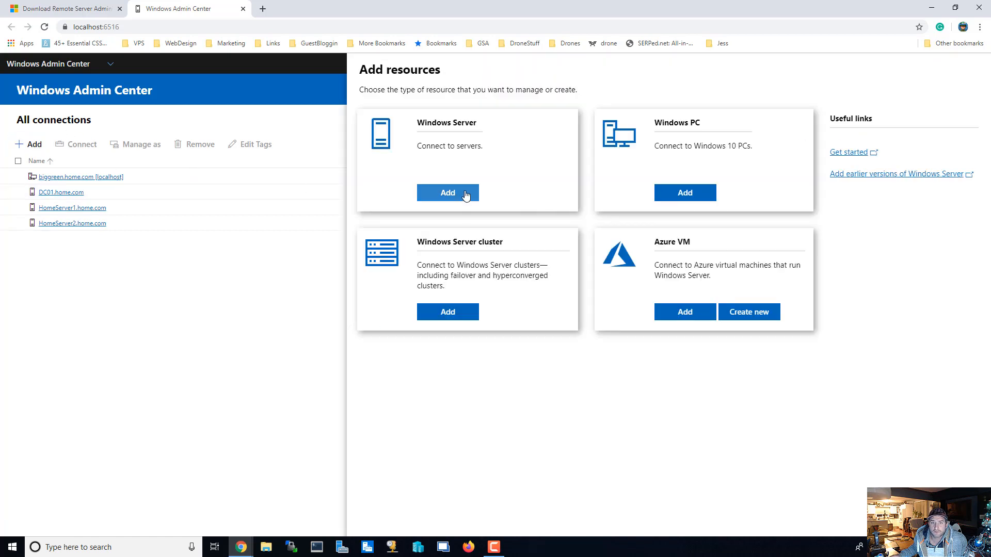
- Add DC02 as a Windows Server connection and reopen the resource chooser
click(447, 193)
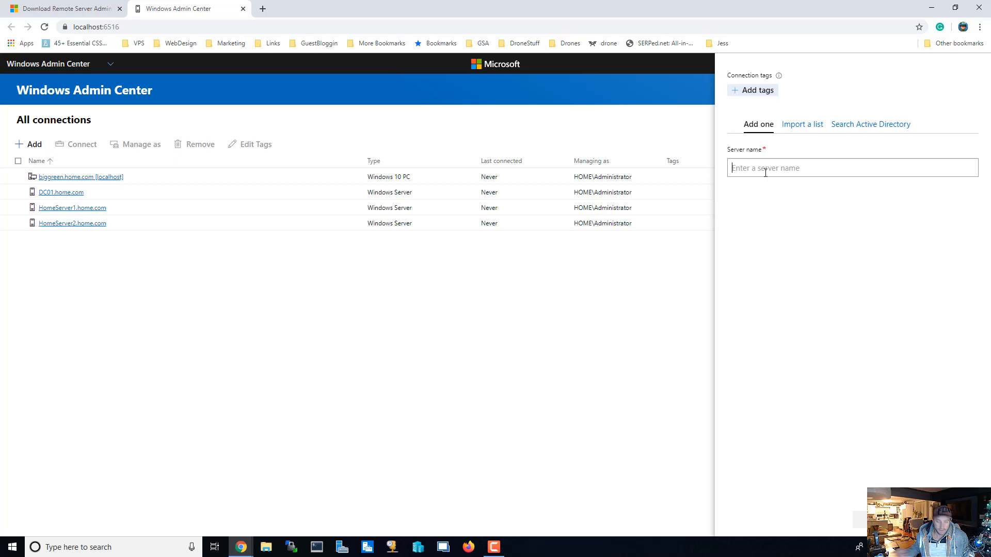
text(DC)@)
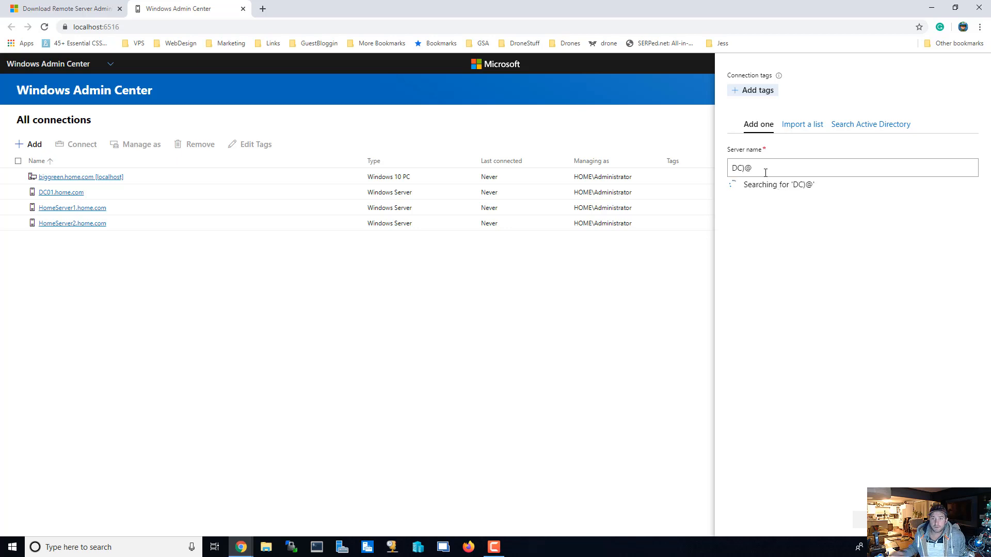
text(DC02)
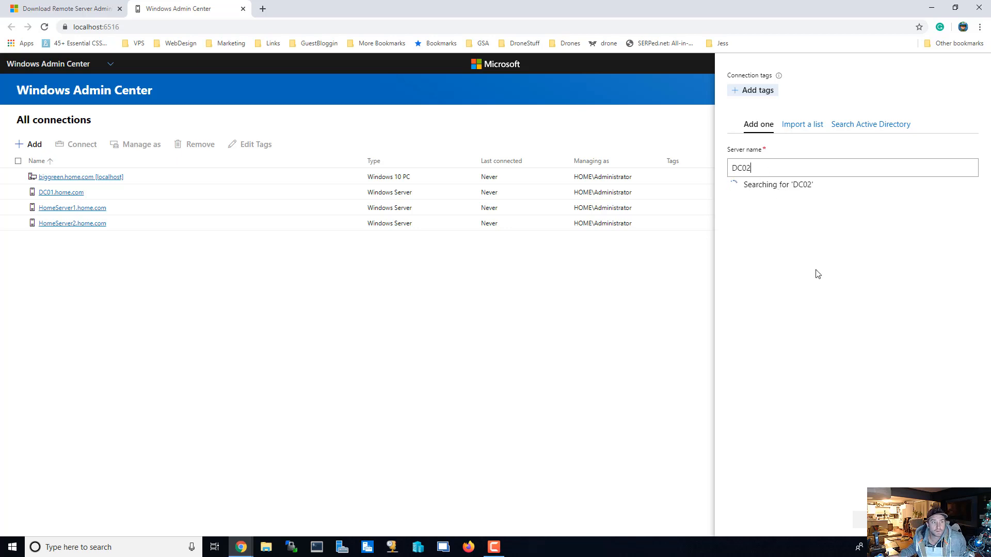
mouse_move(852, 421)
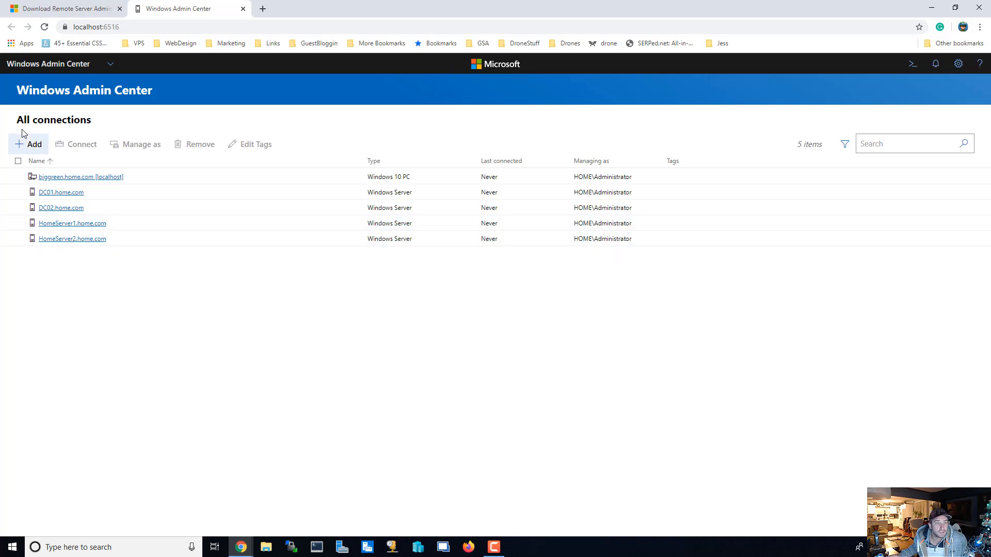
click(30, 145)
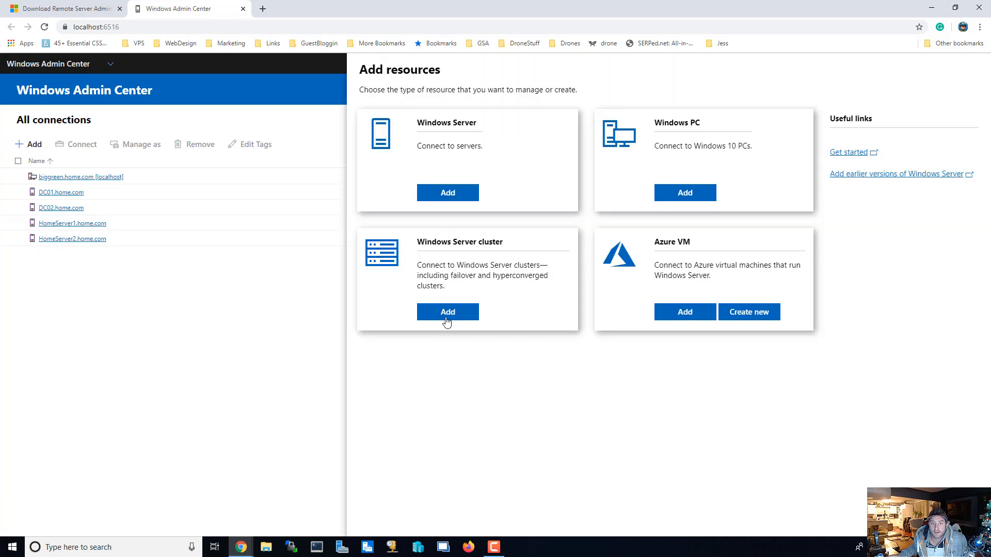
- Add maincluster as a Windows Server cluster, then select HomeServer1.home.com for its overview
click(447, 312)
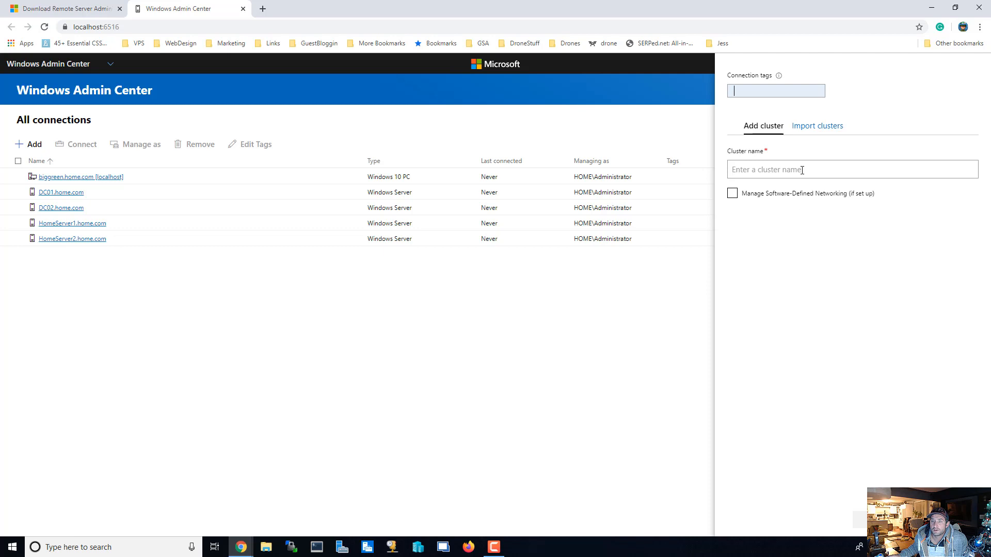
text(maincluster)
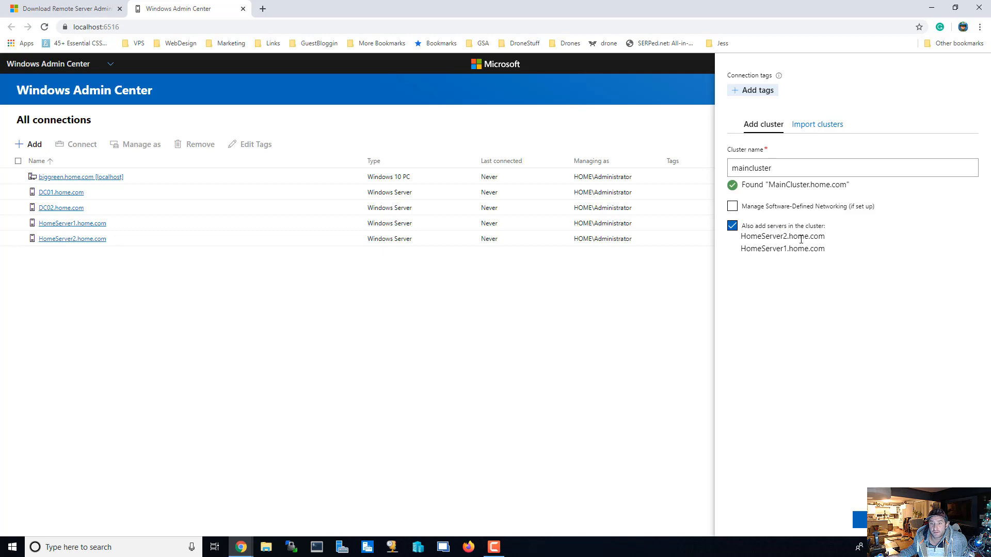
mouse_move(864, 257)
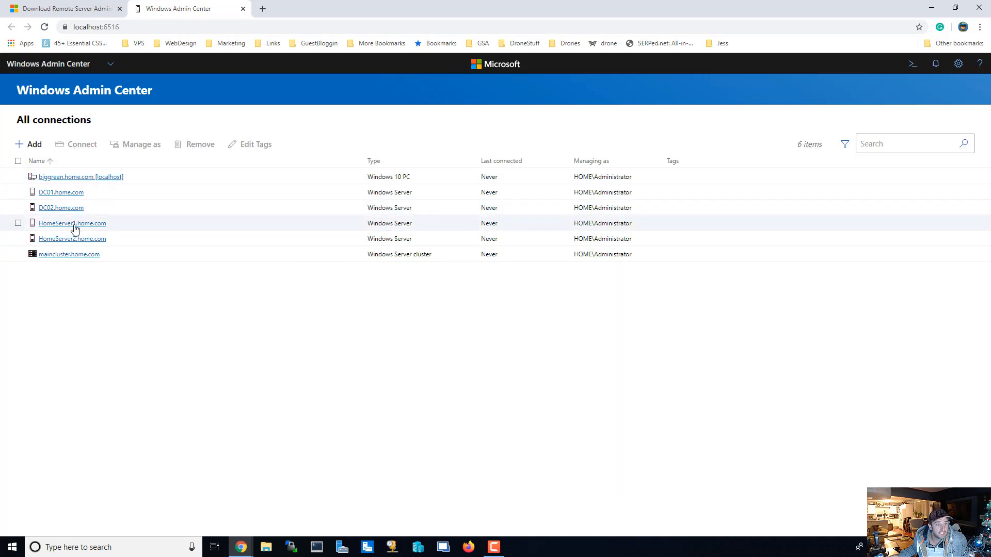
click(72, 223)
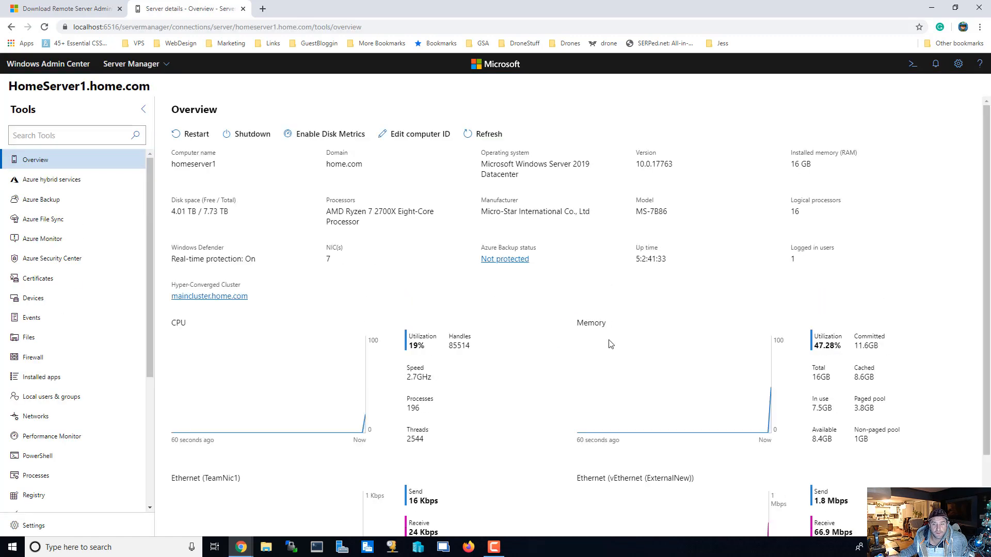
- Review HomeServer1's Tools list and switch from Server Manager to Cluster Manager
scroll(down, 3)
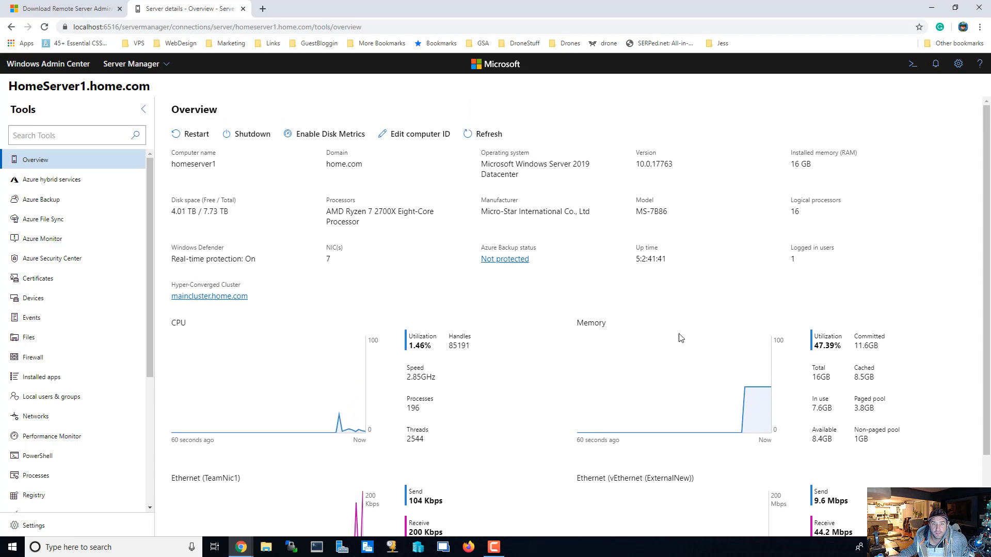
mouse_move(353, 318)
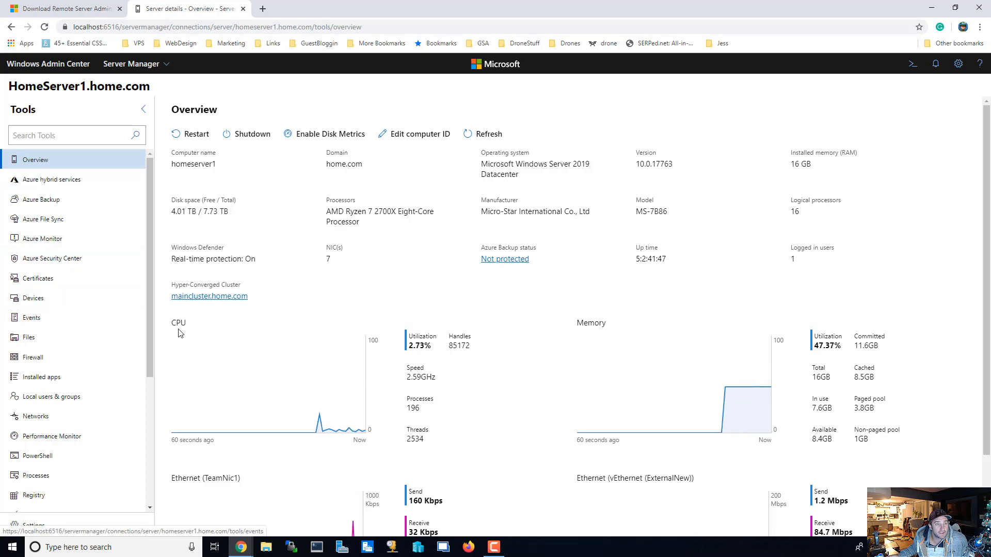
scroll(down, 3)
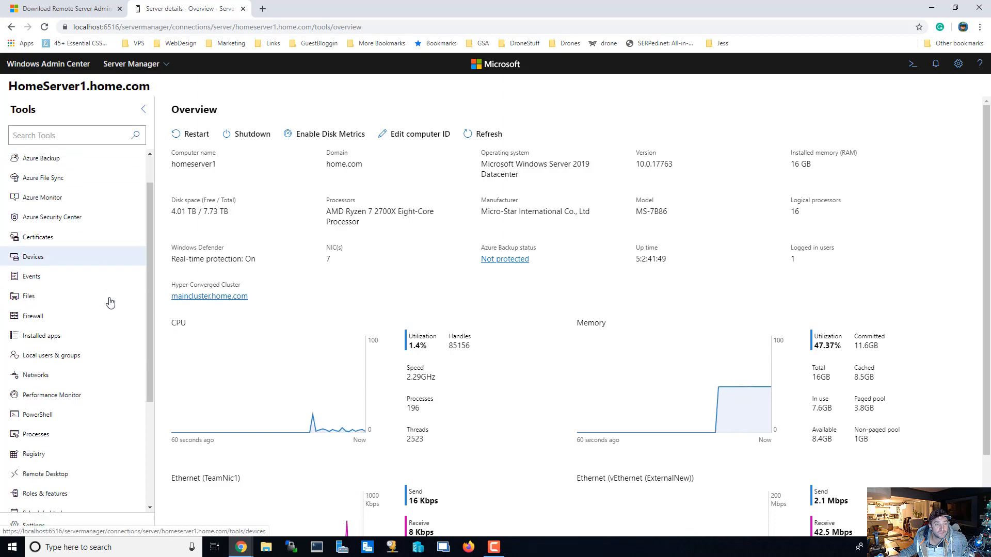
scroll(down, 3)
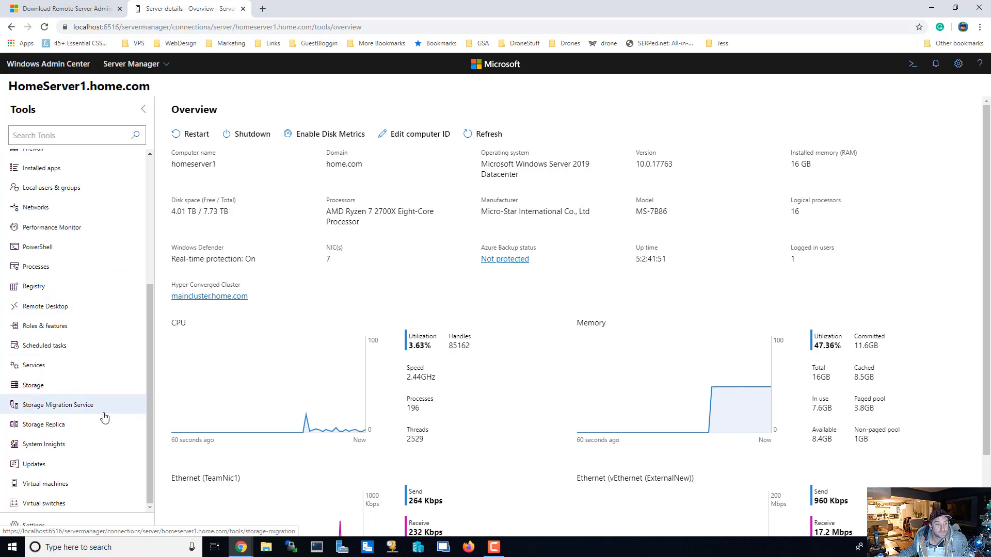
click(131, 63)
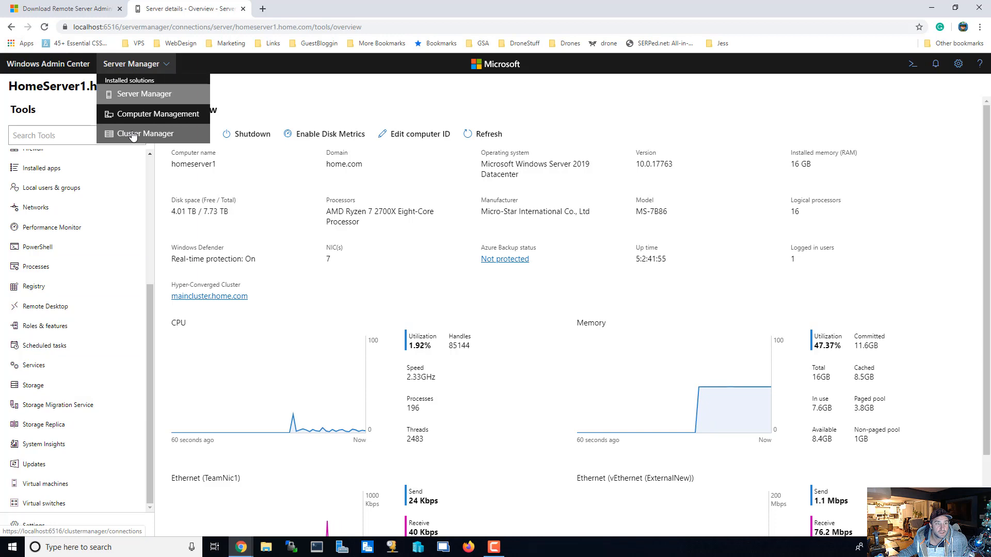
click(146, 133)
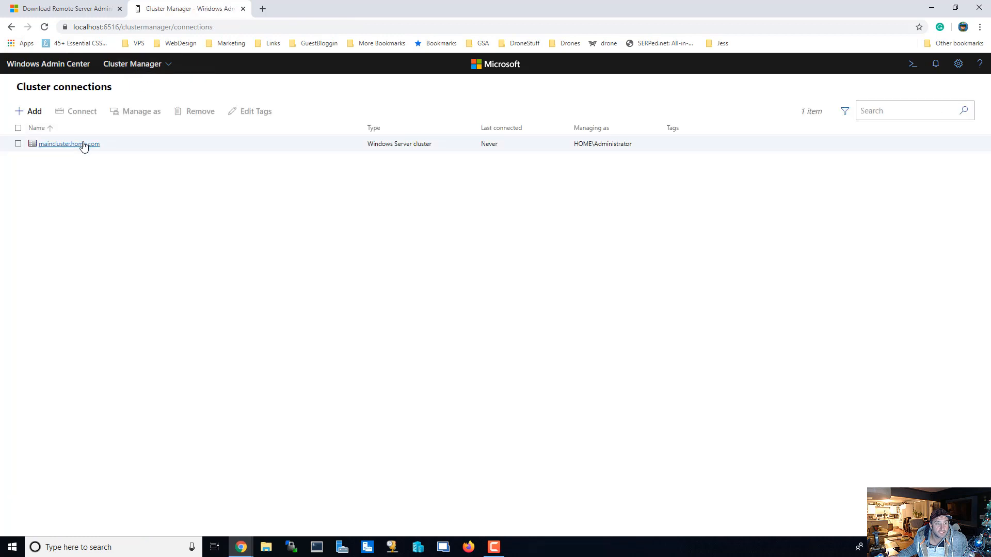
- Review the maincluster.home.com dashboard: no alerts, healthy servers and drives, one running VM
click(69, 144)
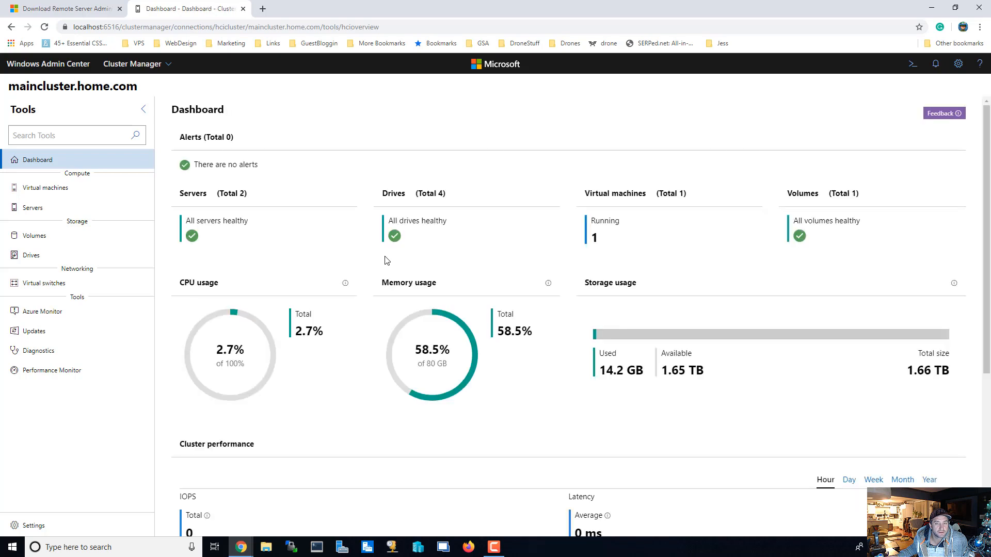
mouse_move(407, 204)
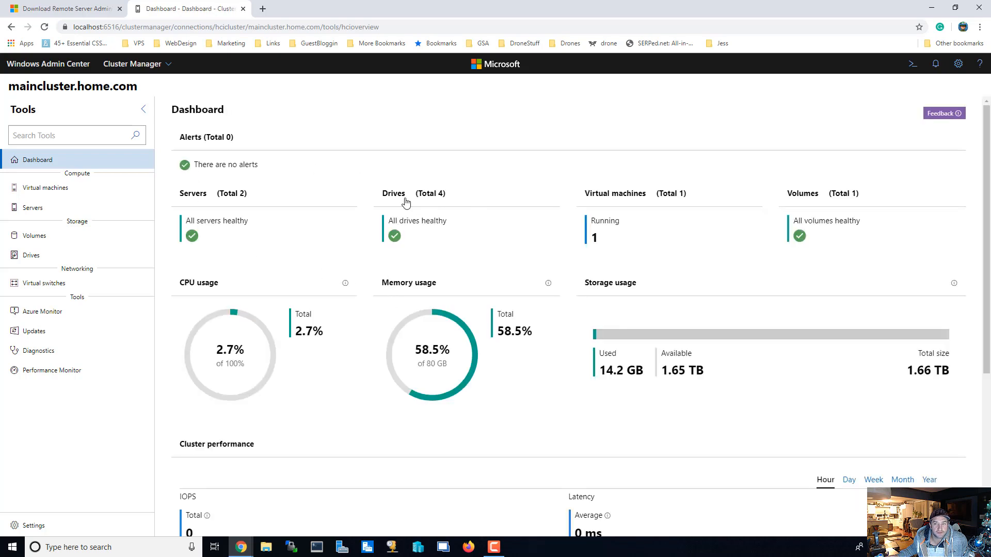
scroll(down, 3)
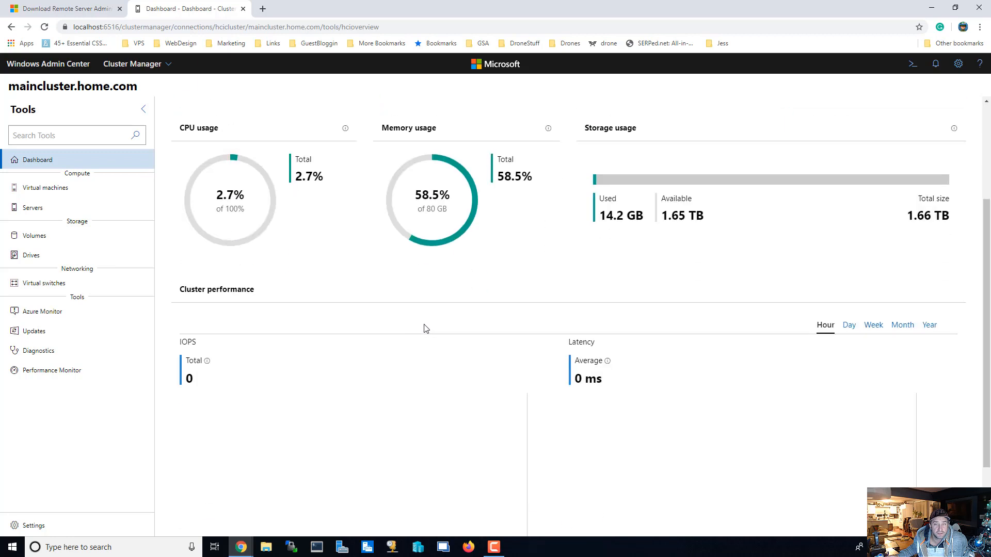
scroll(down, 3)
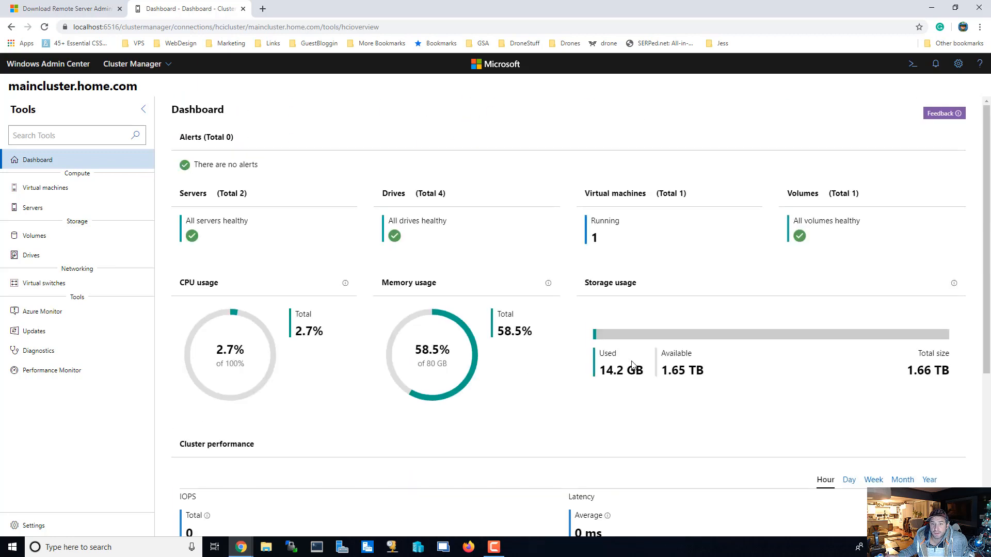
mouse_move(213, 236)
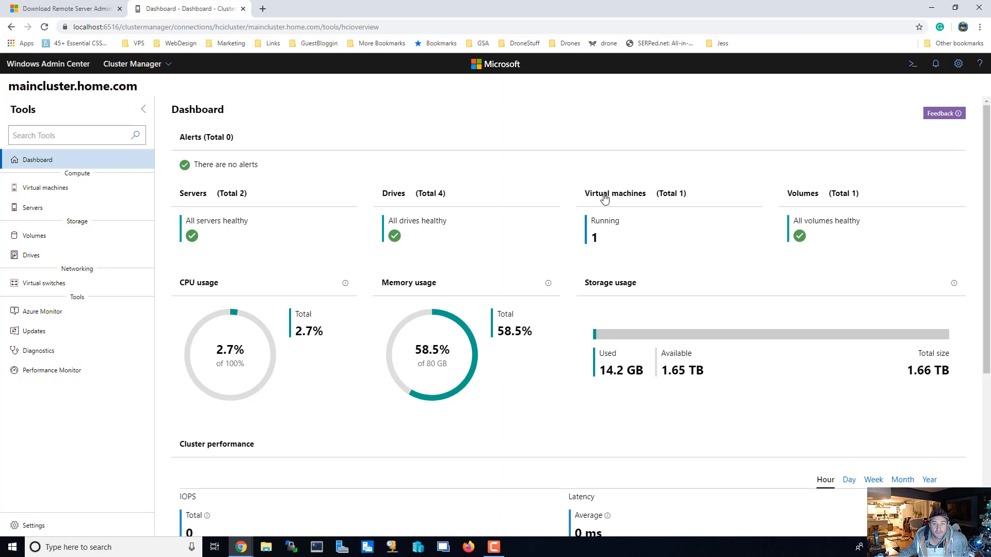
mouse_move(44, 283)
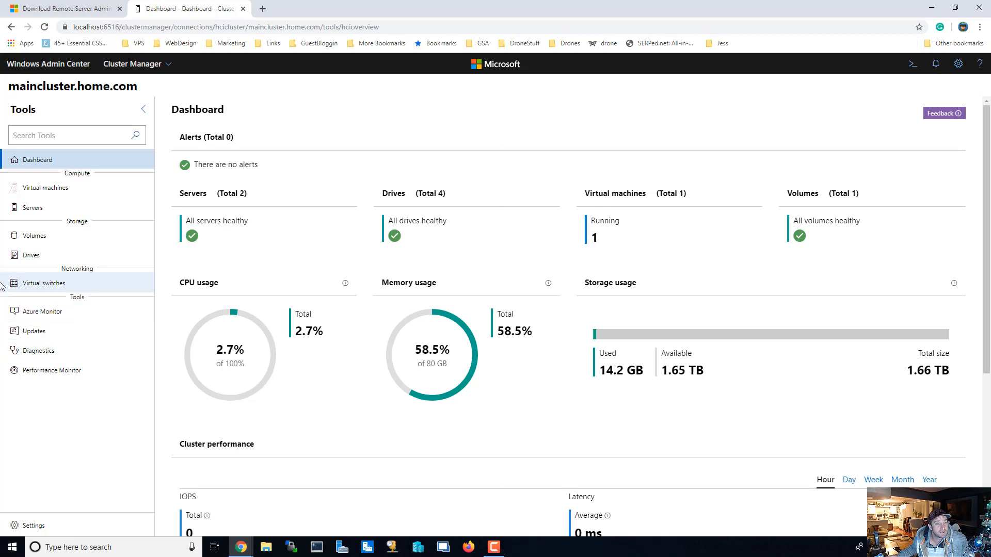
mouse_move(536, 366)
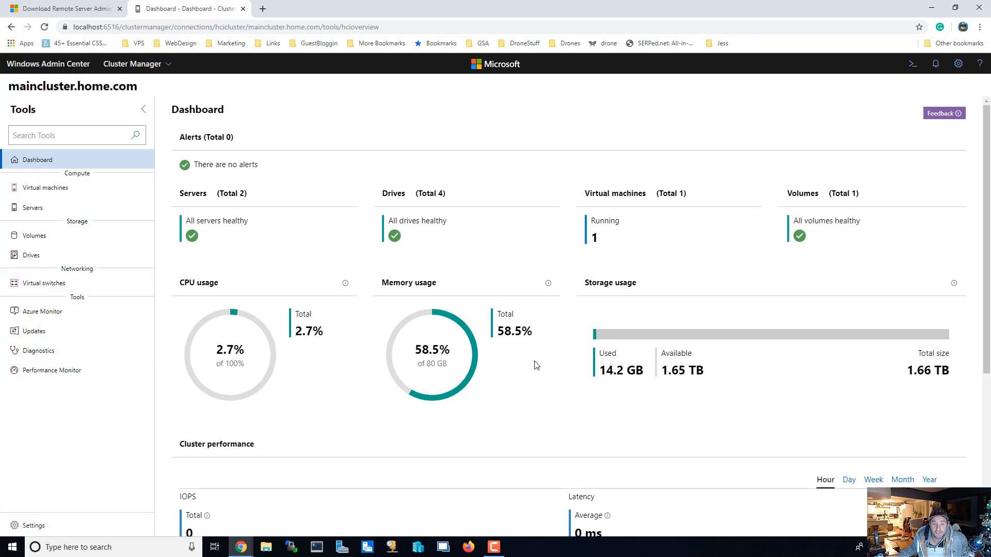
mouse_move(601, 374)
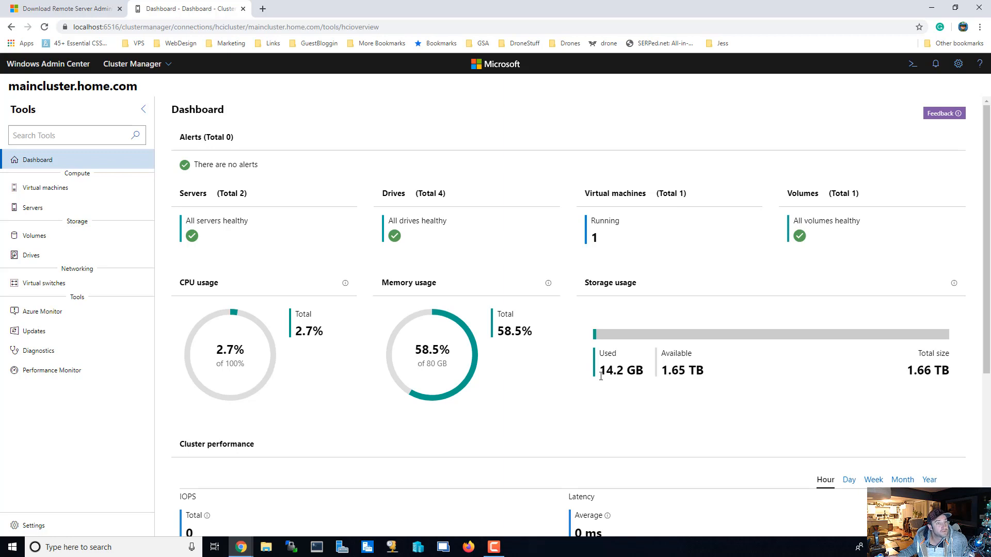
mouse_move(600, 383)
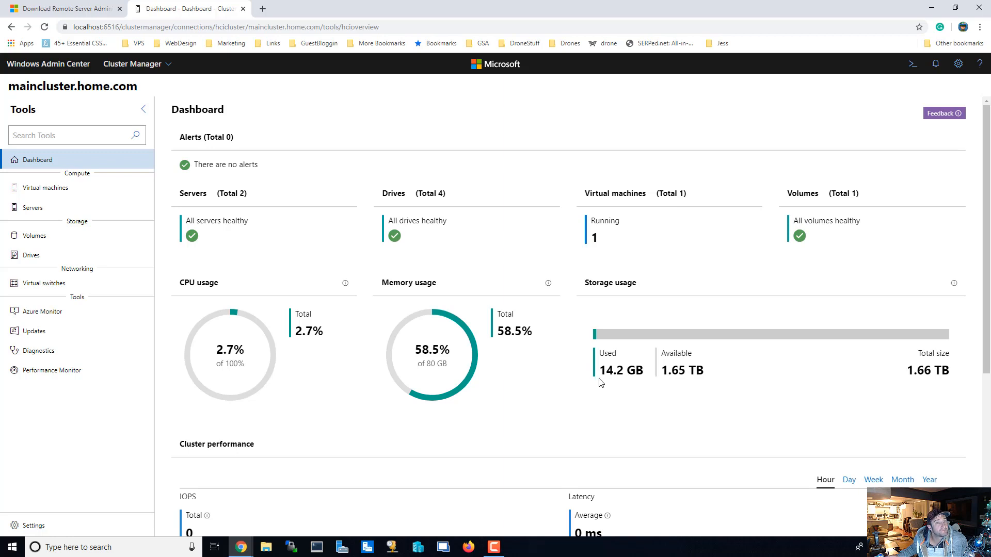